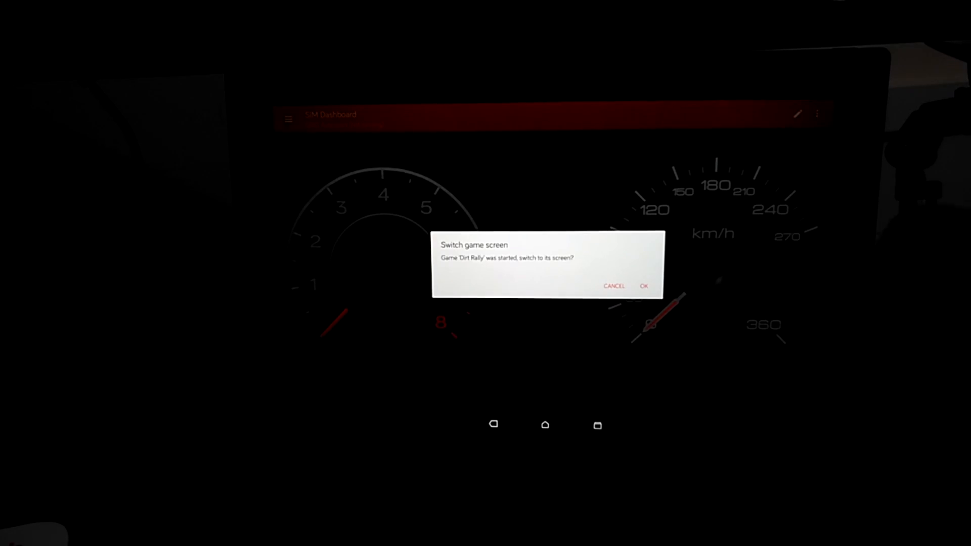
Confirm the 'Switch game screen' dialog to show the Dirt Rally screen
{"action": "left_click", "coordinate": [643, 286]}
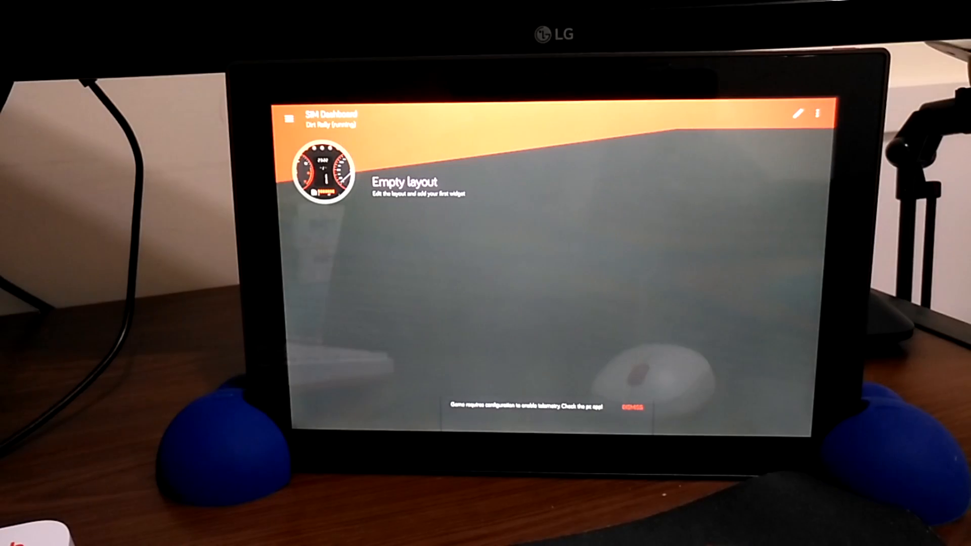
Edit the empty layout and load the Analog 1 RPM & Speed template with tachometer, gear and speedometer
{"action": "left_click", "coordinate": [799, 114]}
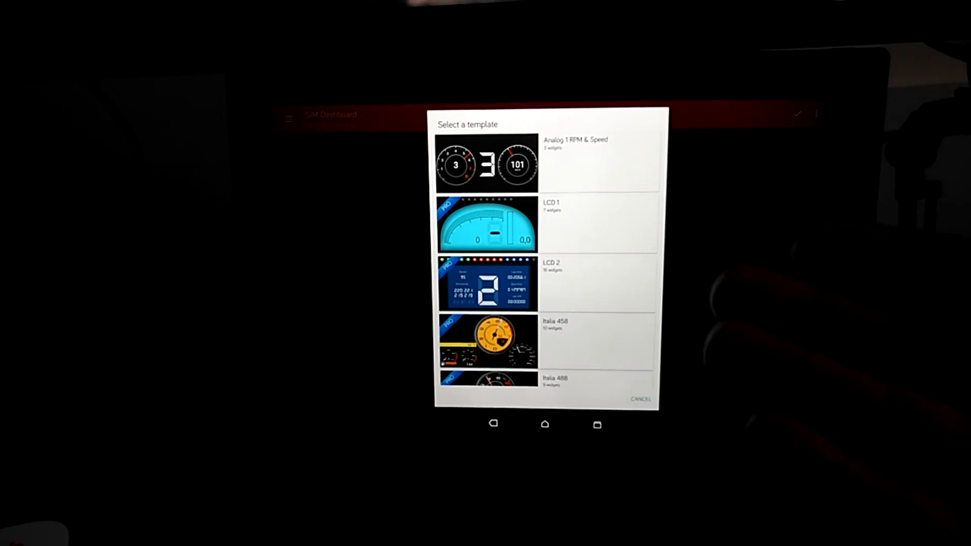
{"action": "left_click", "coordinate": [486, 163]}
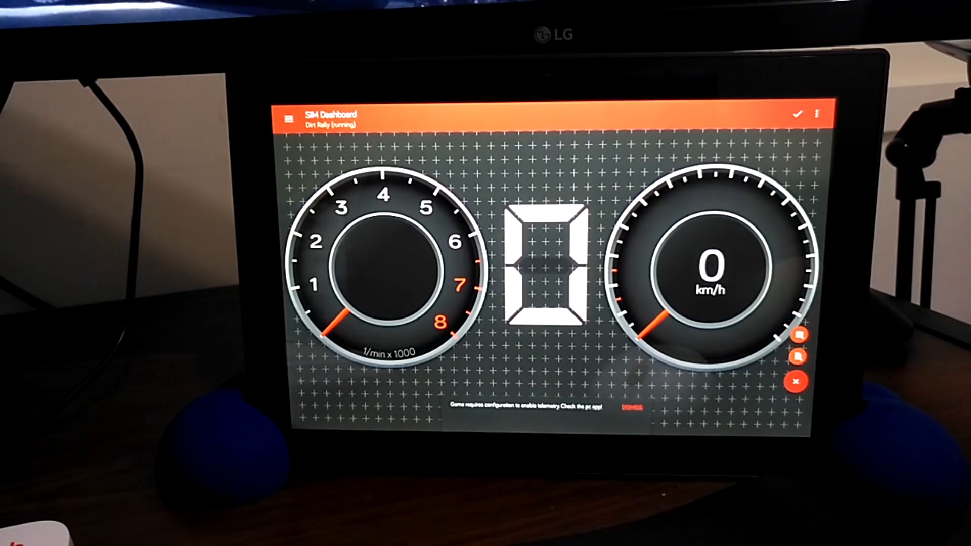